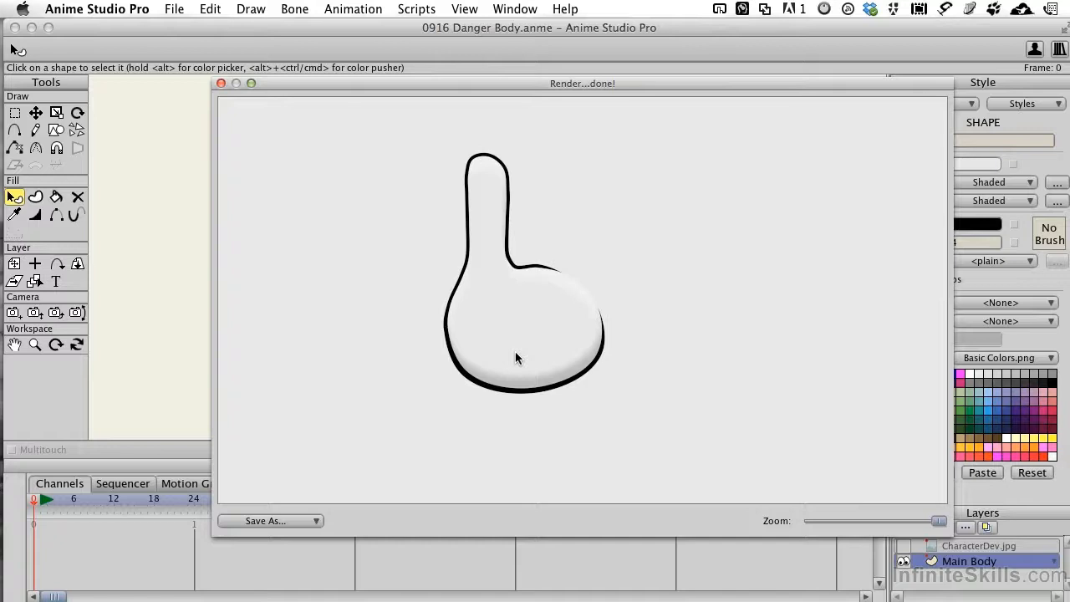
pyautogui.moveTo(741, 341)
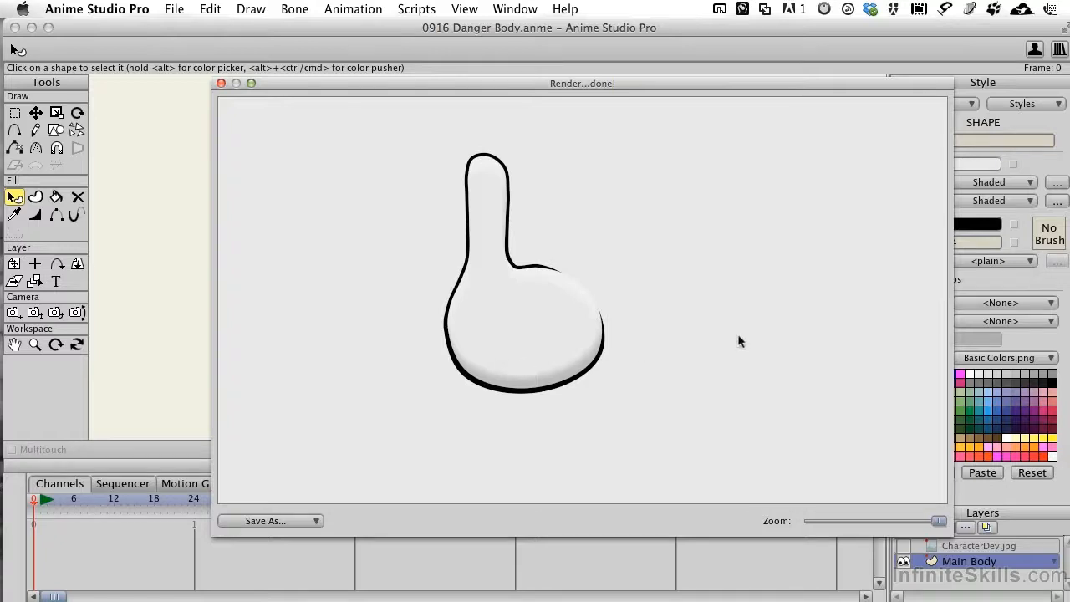
# - Close the render preview and set the shaded fill's shadow colour to black, alpha 26
pyautogui.moveTo(582, 83); pyautogui.dragTo(620, 123)
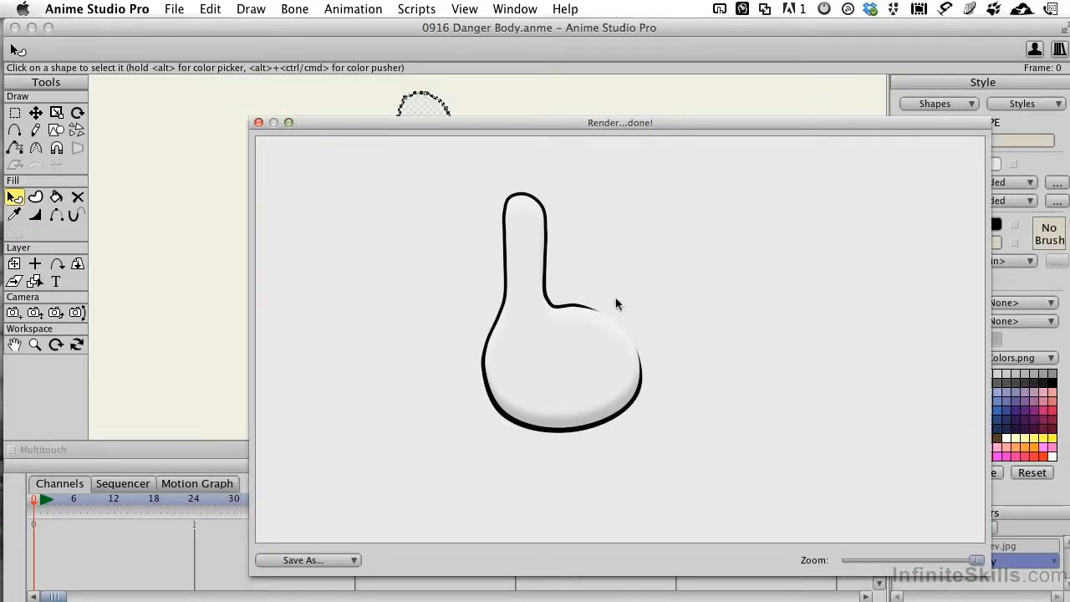
pyautogui.click(260, 122)
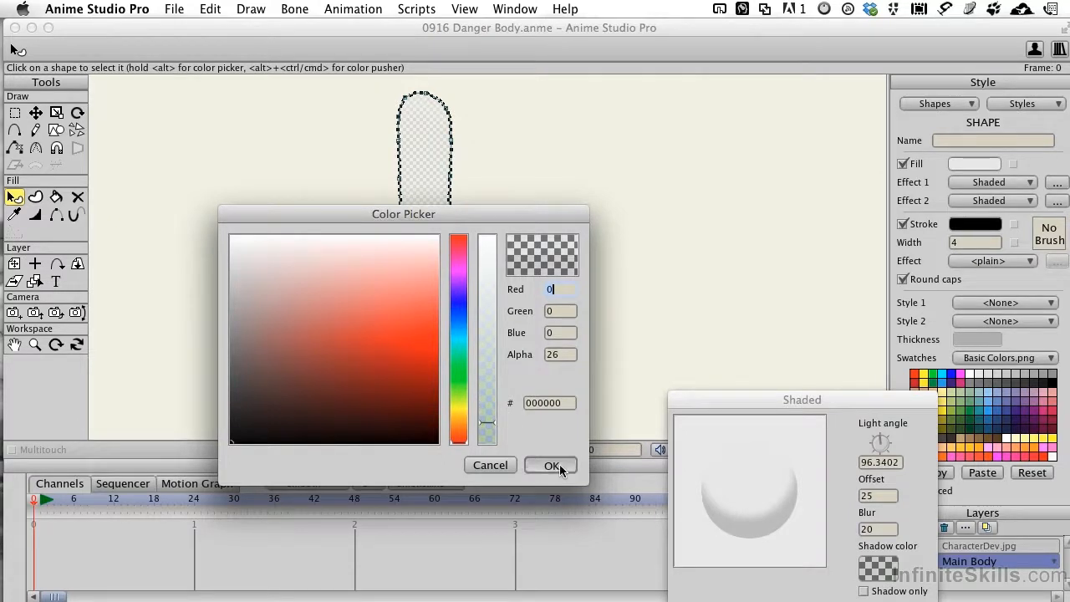
pyautogui.click(550, 465)
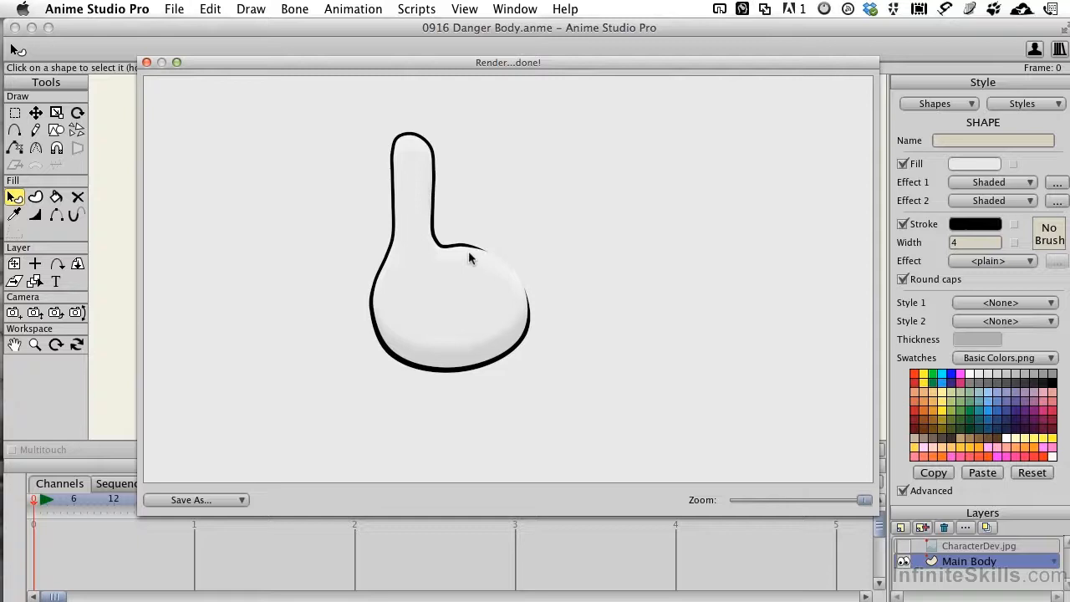
pyautogui.moveTo(173, 92)
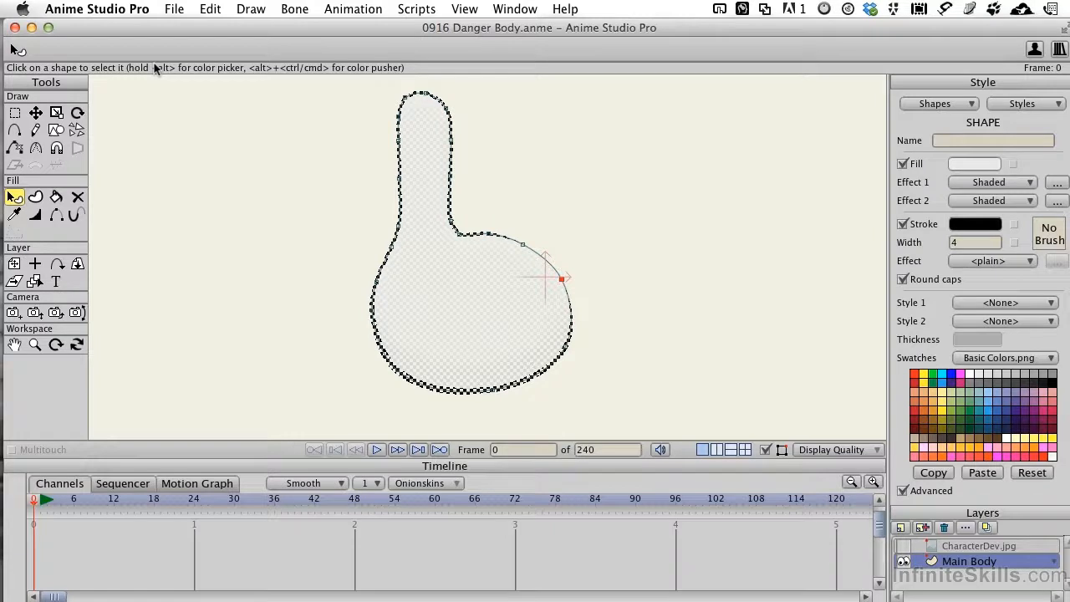
pyautogui.moveTo(283, 134)
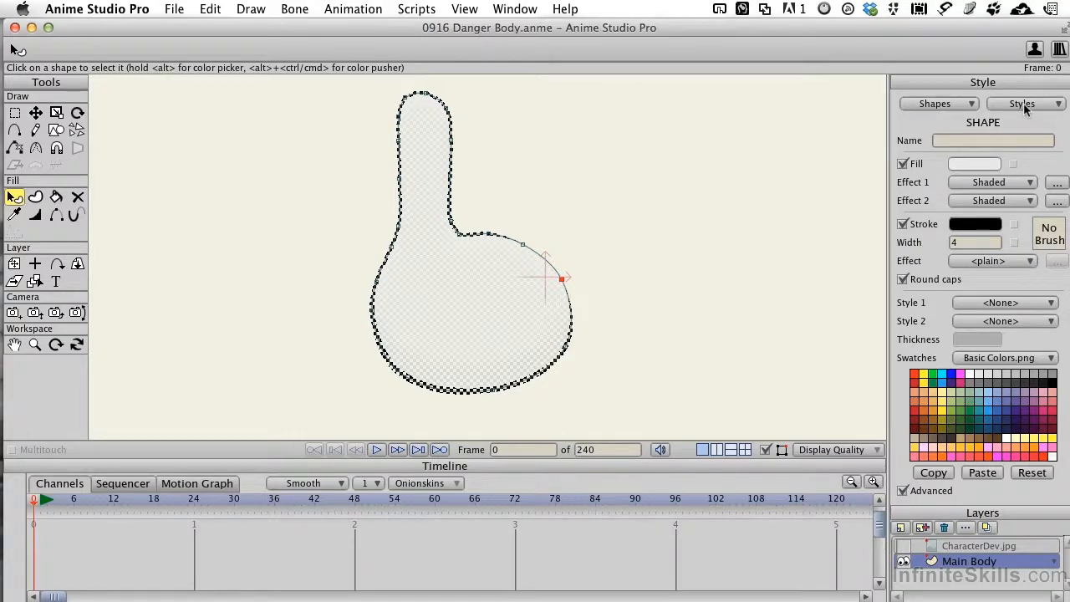
# - Save the body's shaded white fill and black outline as a new style named 'Danger Color'
pyautogui.click(1024, 103)
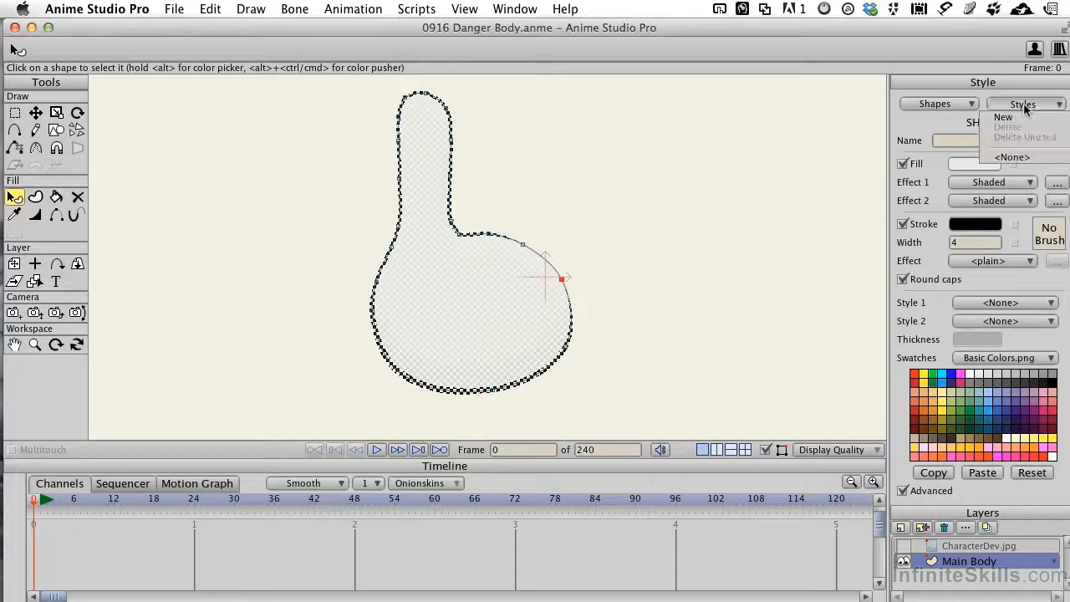
pyautogui.click(1002, 117)
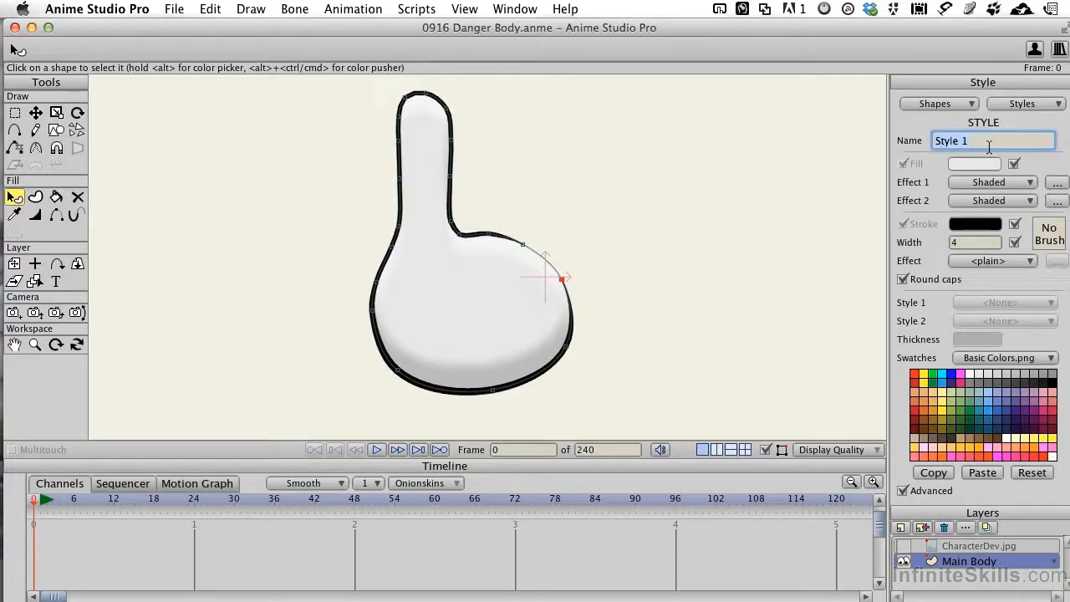
pyautogui.write('Danger Color')
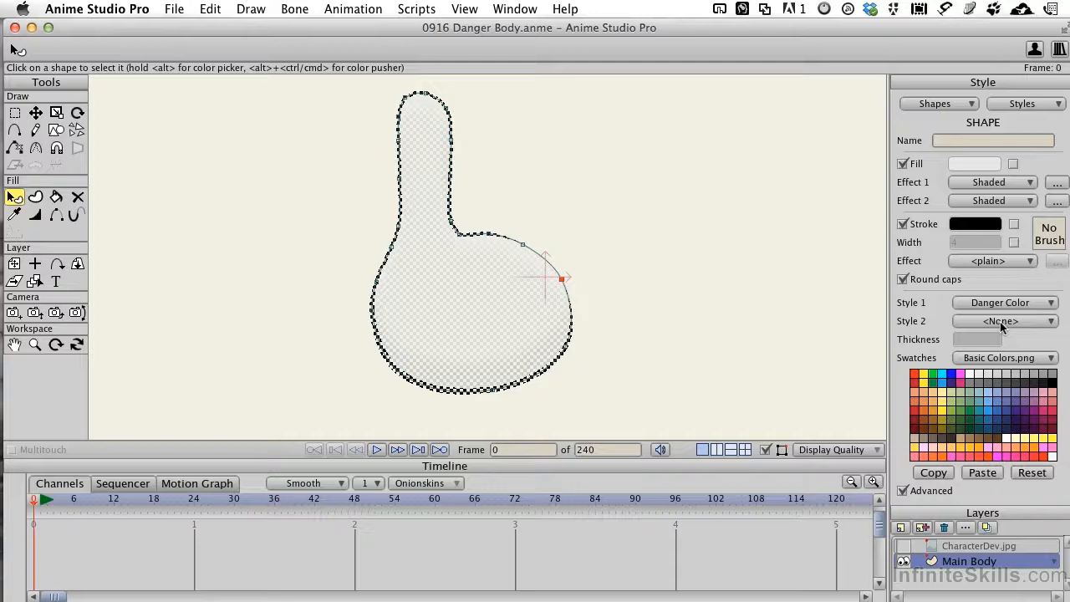
pyautogui.moveTo(682, 277)
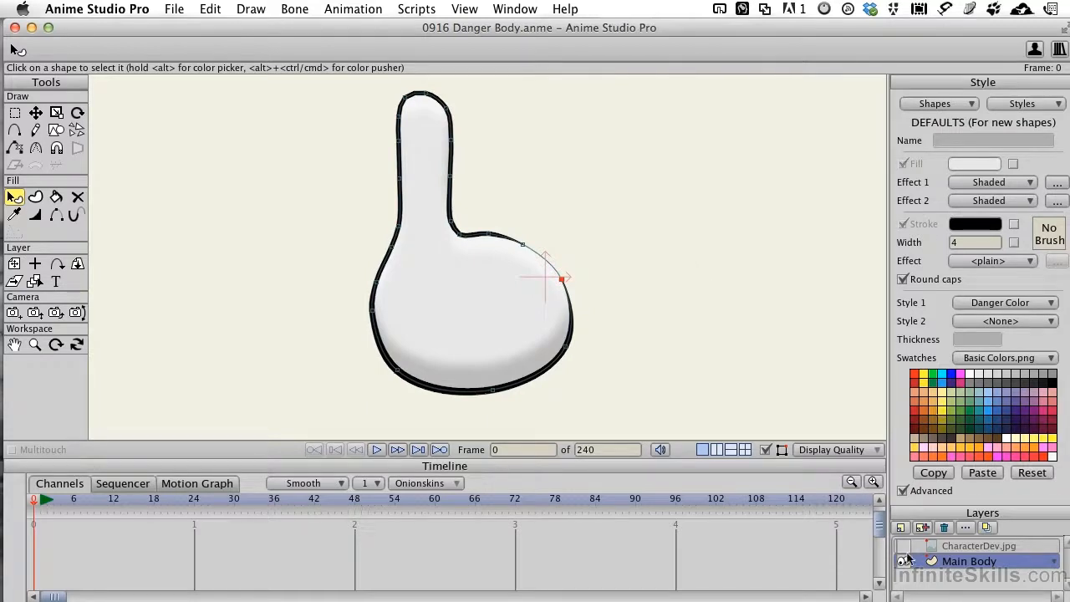
# - Show the CharacterDev.jpg sketch and add a new vector layer named Tail
pyautogui.click(906, 546)
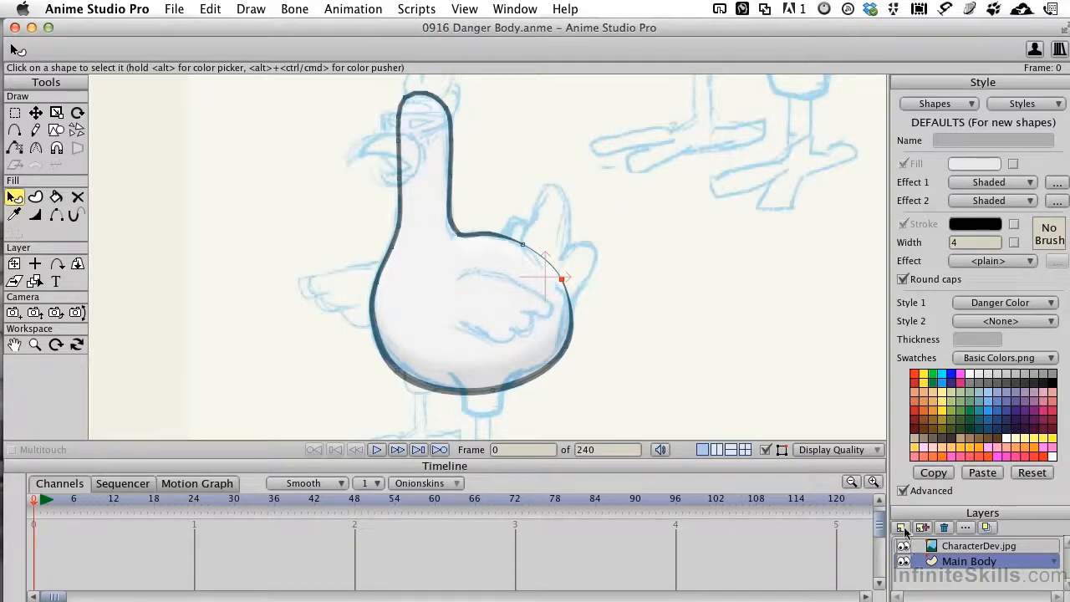
pyautogui.click(900, 528)
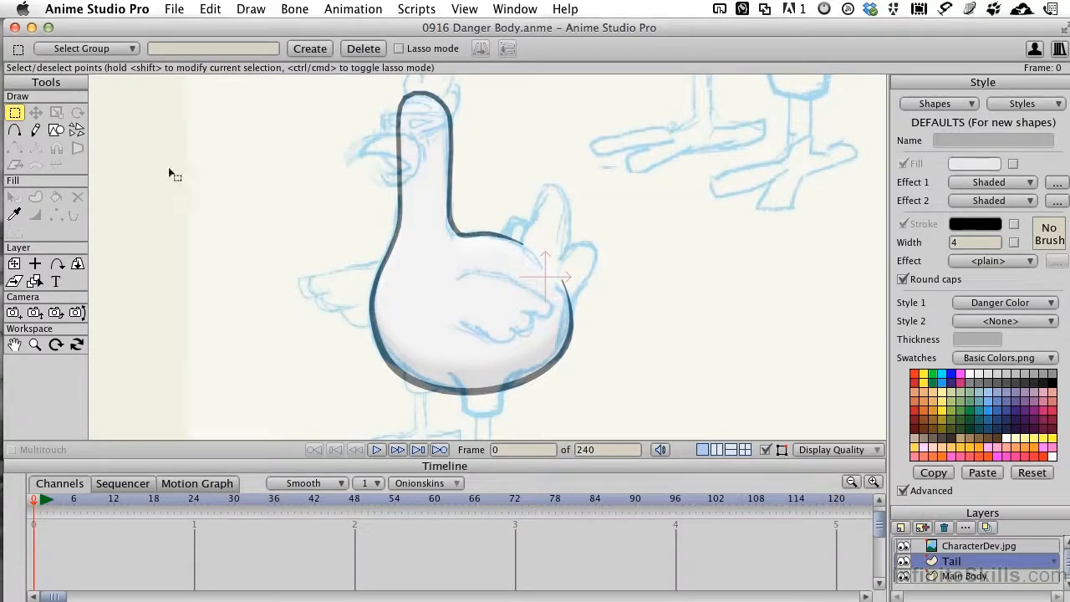
# - Place curve points around the sketched tail feathers to outline the tail
pyautogui.click(15, 130)
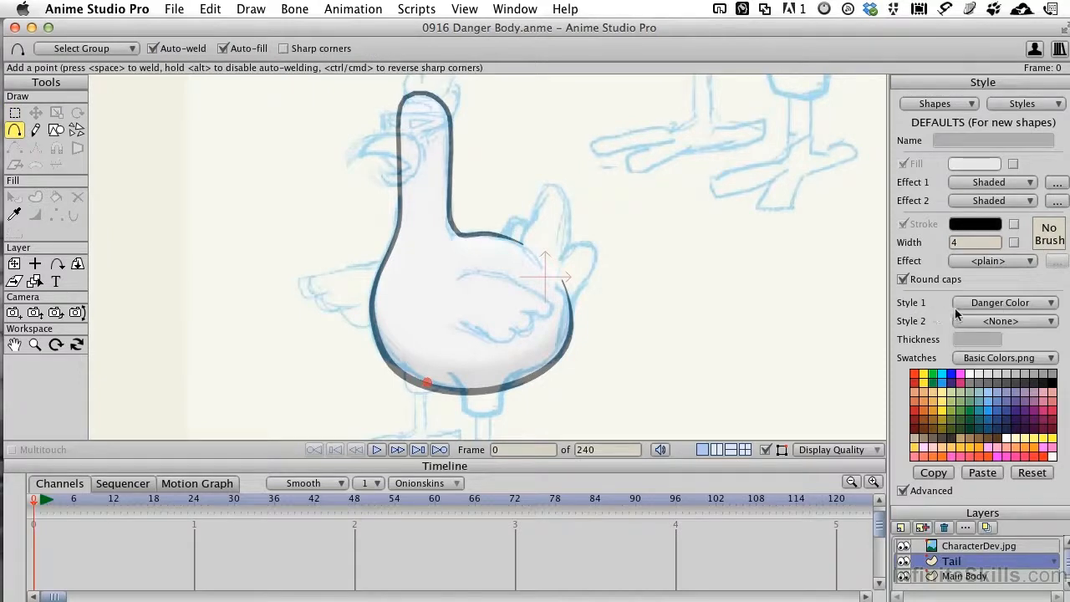
pyautogui.moveTo(1001, 307)
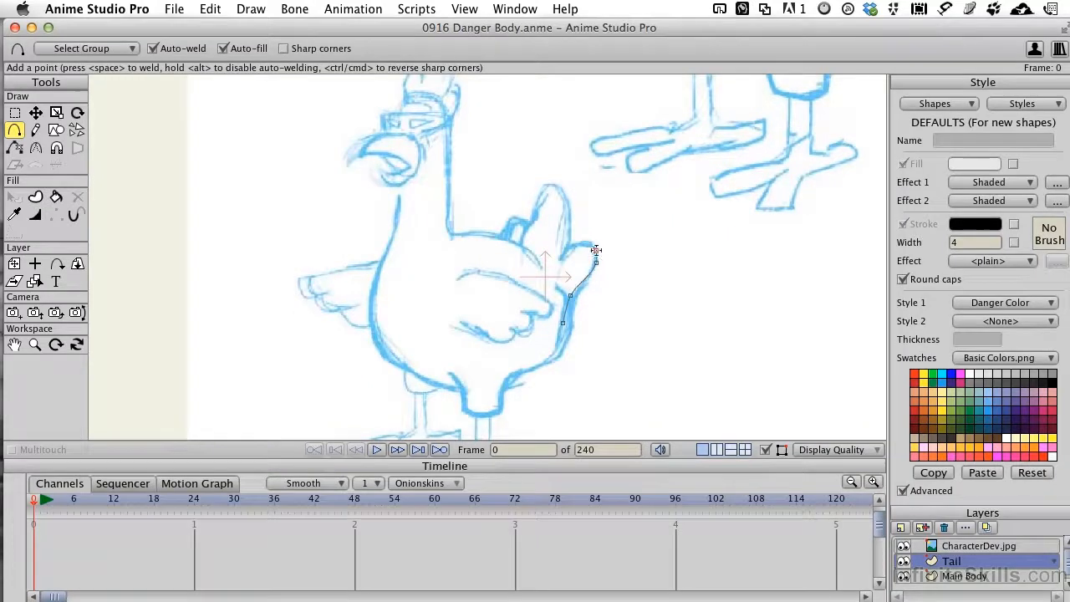
pyautogui.click(579, 244)
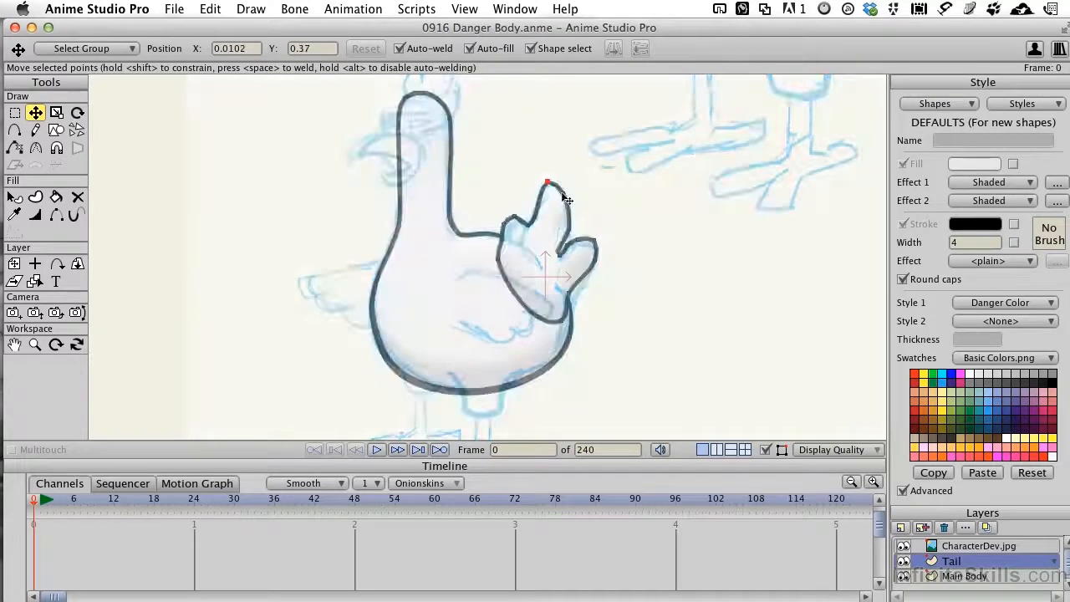
# - Move a tail point onto the sketched feather position
pyautogui.moveTo(548, 182); pyautogui.dragTo(531, 220)
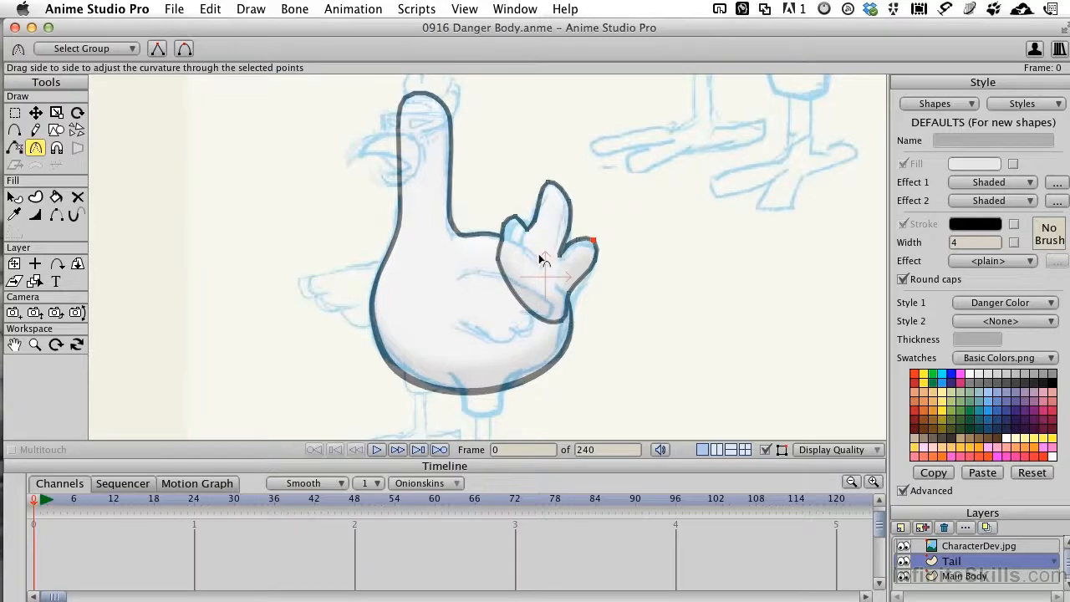
# - Round off the curve at the tail's right feather tip to match the sketch
pyautogui.moveTo(544, 264); pyautogui.dragTo(550, 254)
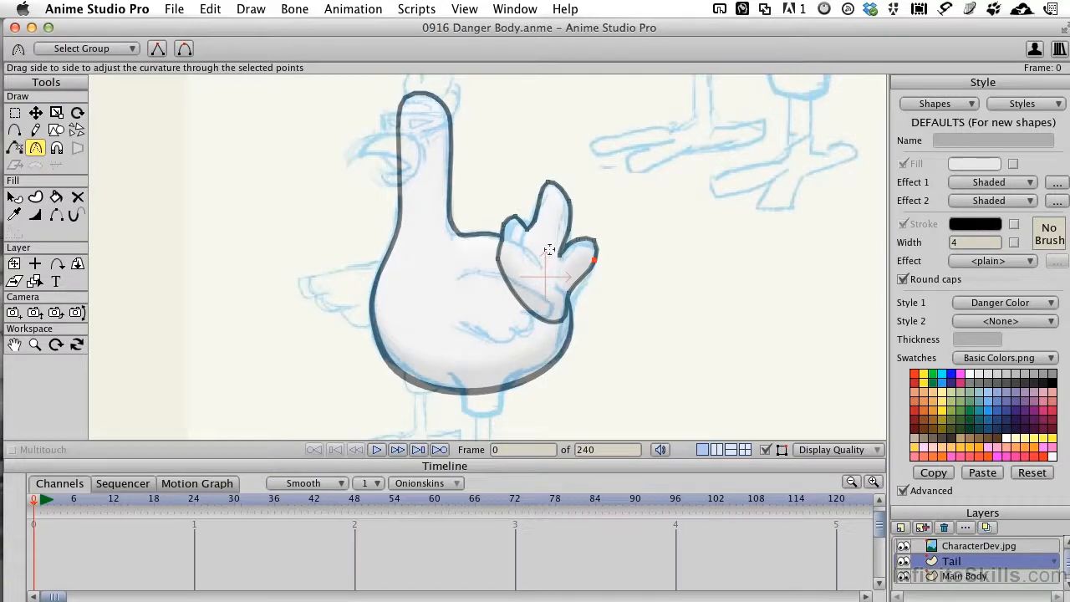
pyautogui.click(15, 130)
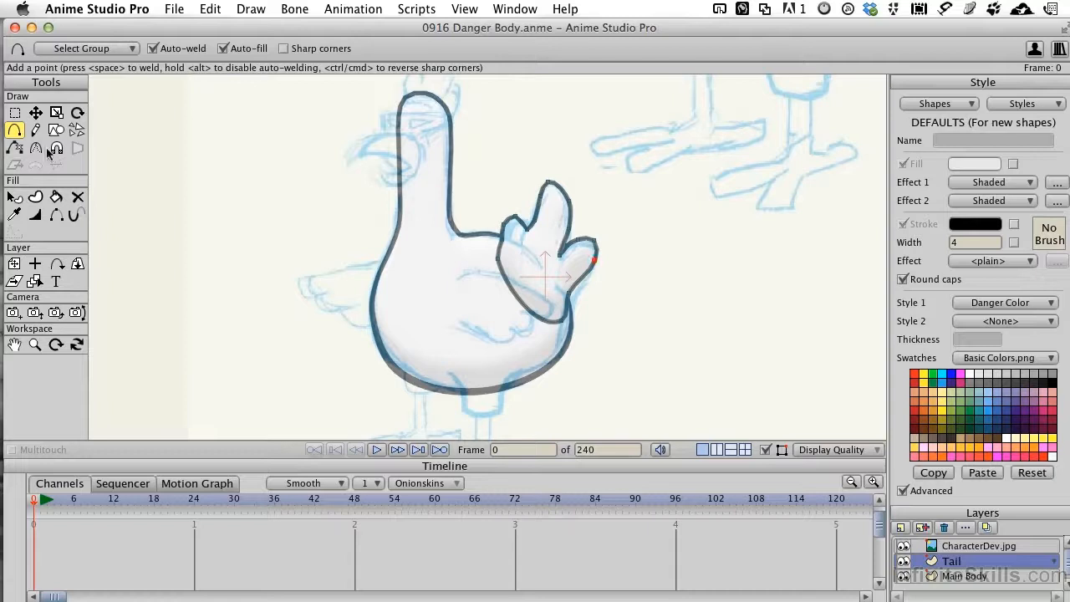
pyautogui.click(35, 131)
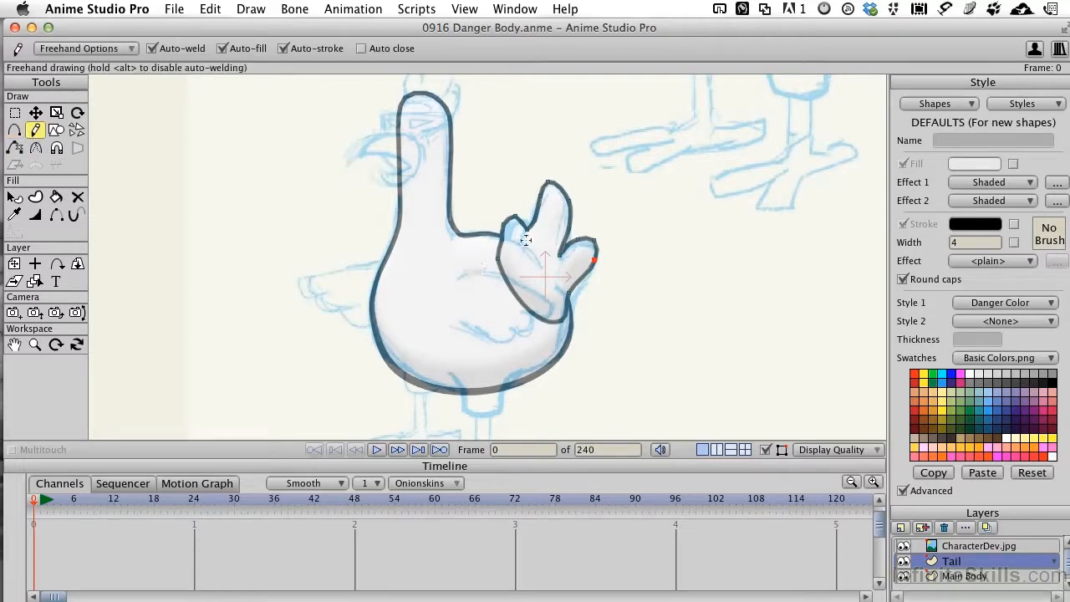